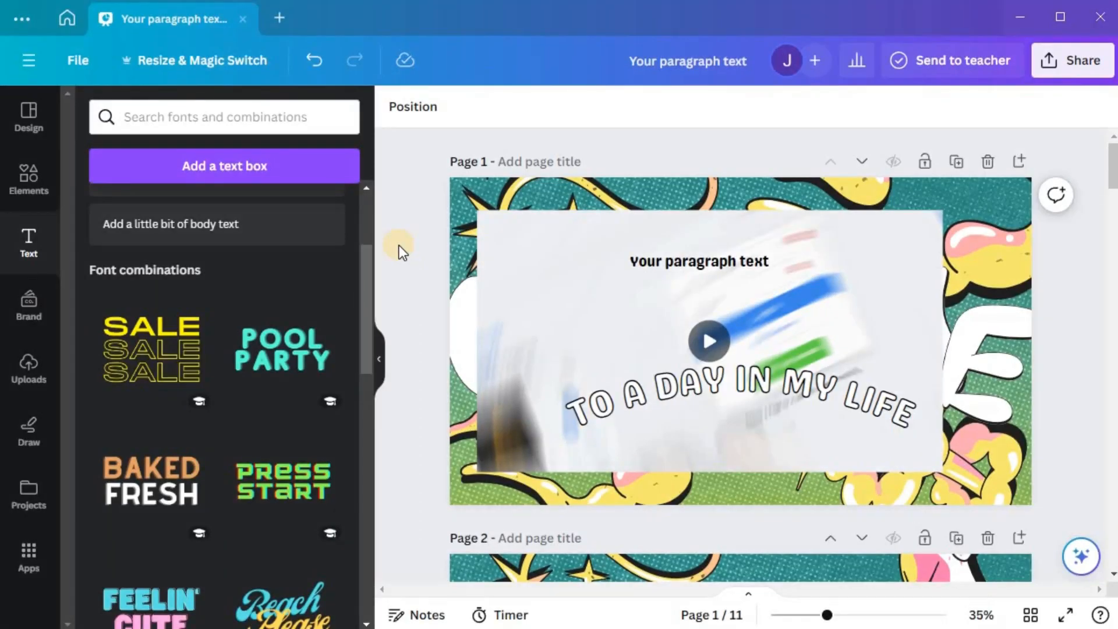
pyautogui.moveTo(388, 292)
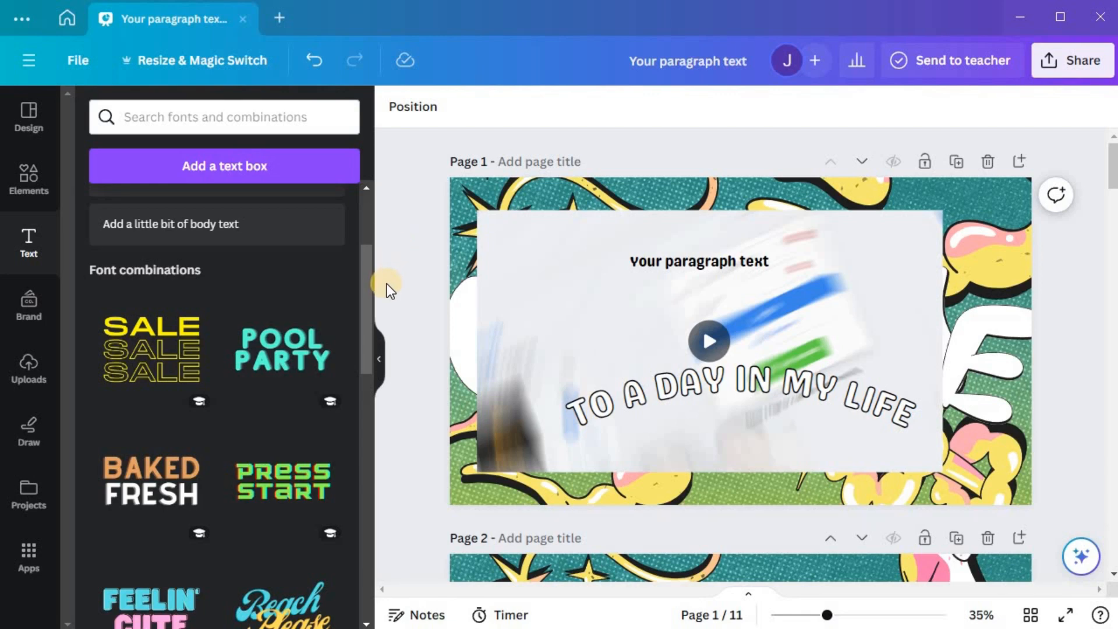
# - Collapse the Text side panel so the design pages fill the workspace
pyautogui.click(29, 242)
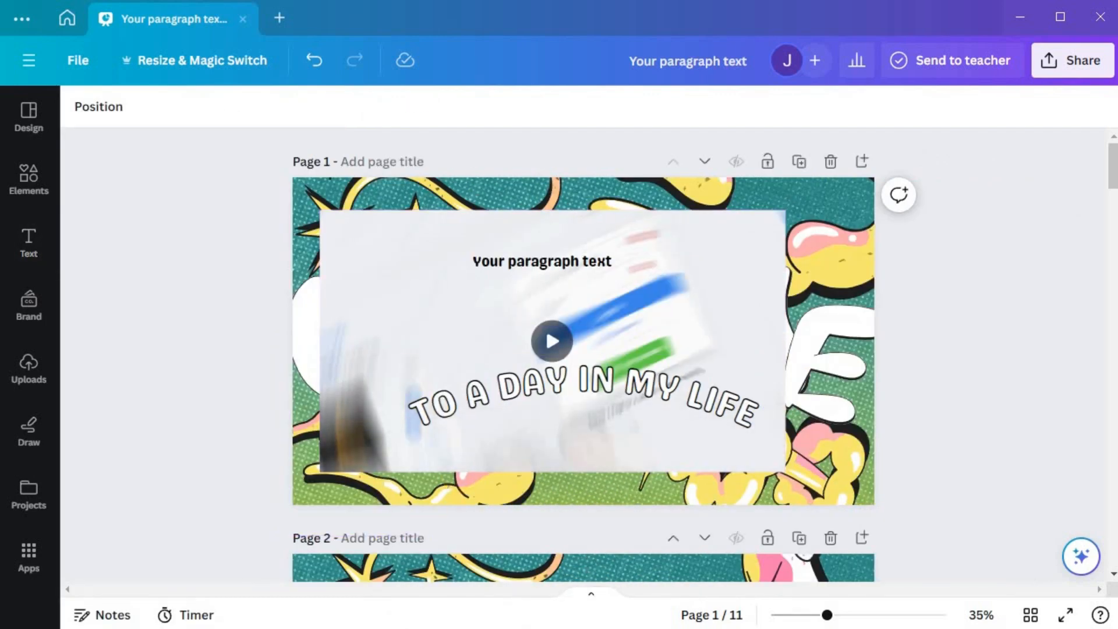
# - Show thumbnails of all eleven presentation pages along the bottom
pyautogui.click(584, 563)
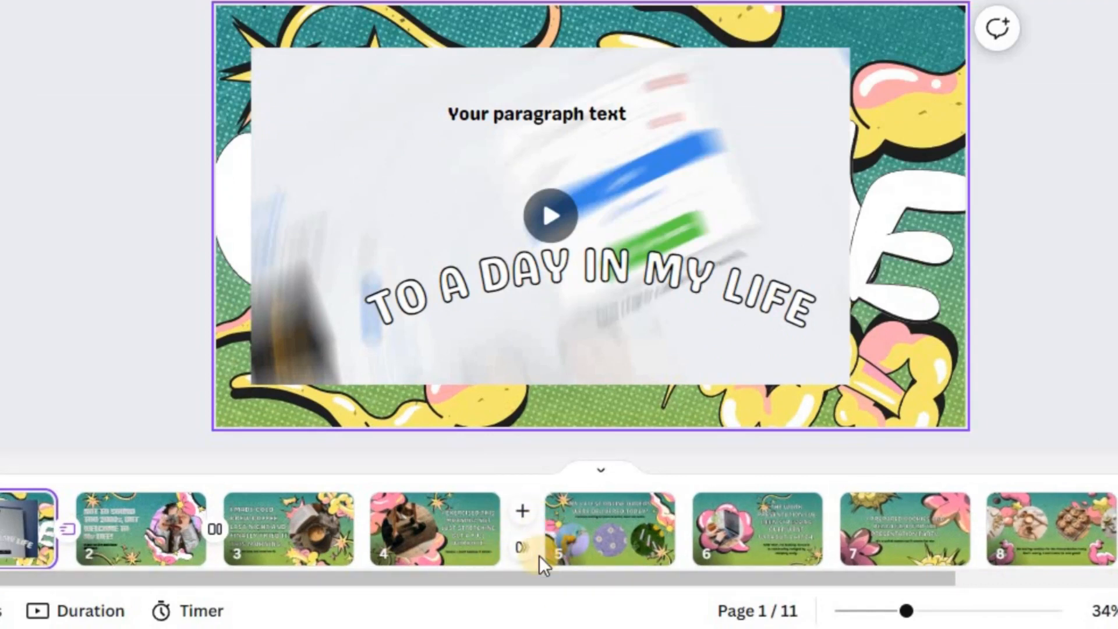
pyautogui.moveTo(521, 511)
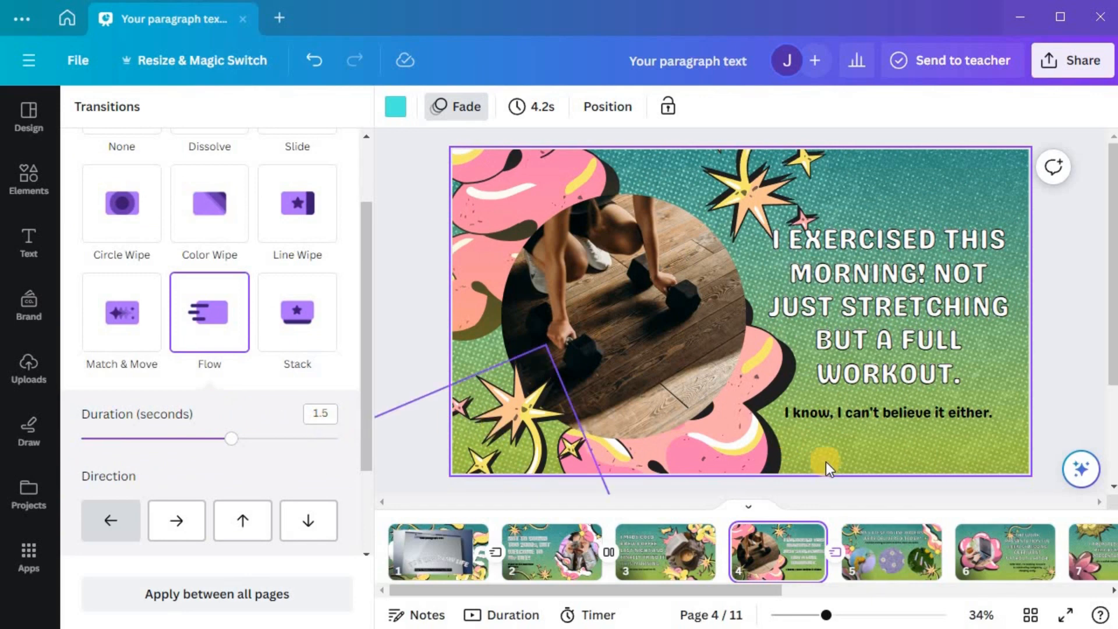
pyautogui.moveTo(608, 560)
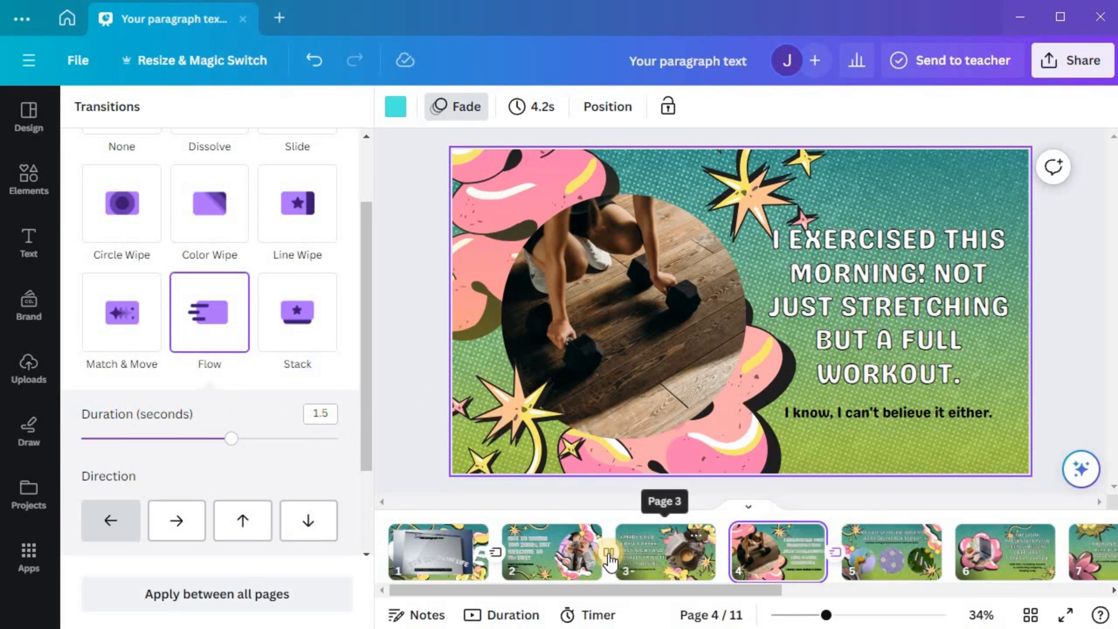
pyautogui.moveTo(503, 559)
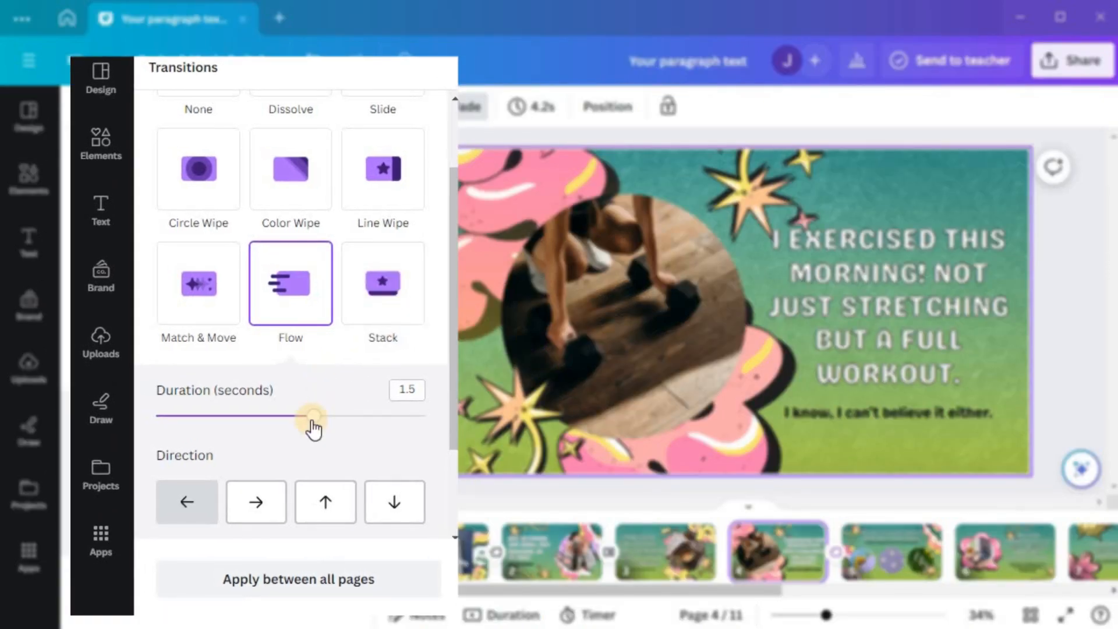
# - Drag the Flow transition's duration slider from 1.5 up to 2.5 seconds
pyautogui.moveTo(310, 416); pyautogui.dragTo(325, 416)
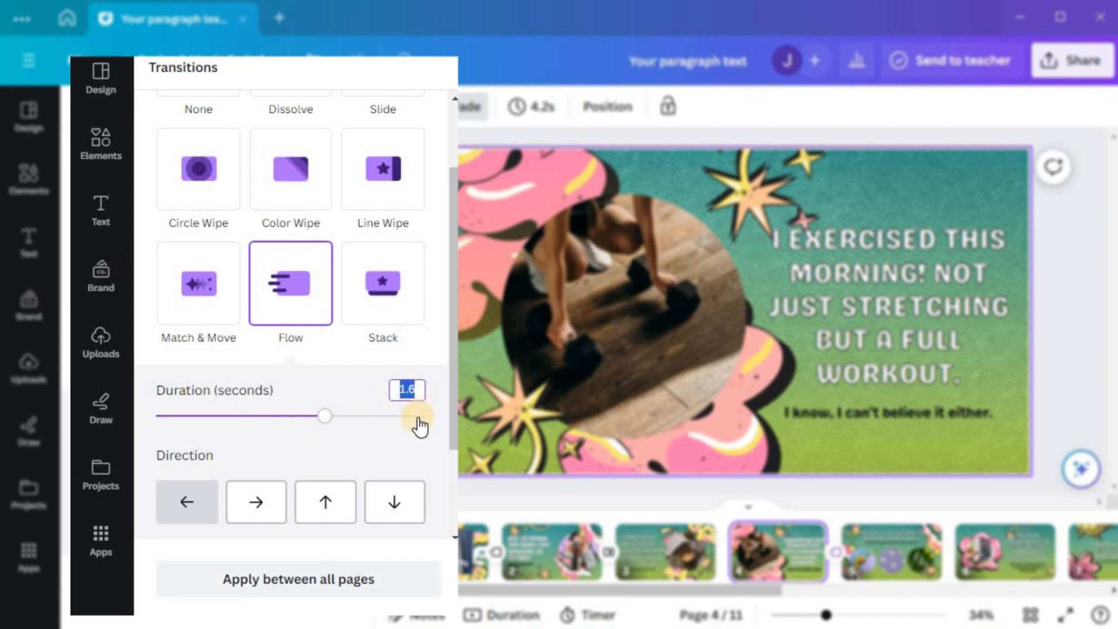
pyautogui.moveTo(324, 416); pyautogui.dragTo(356, 416)
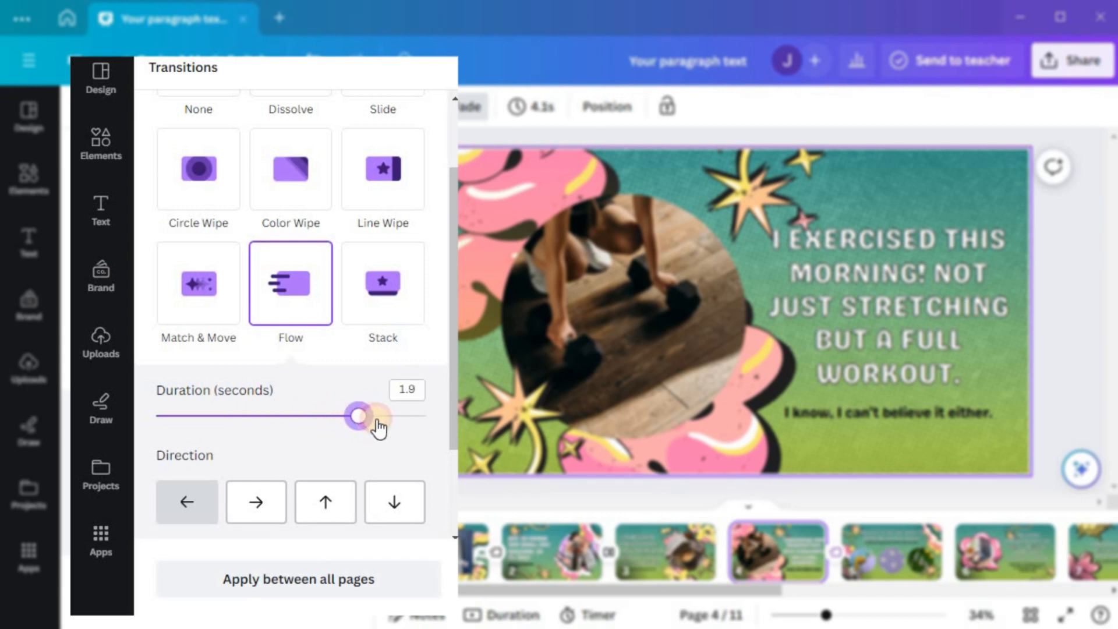
pyautogui.moveTo(356, 416); pyautogui.dragTo(425, 416)
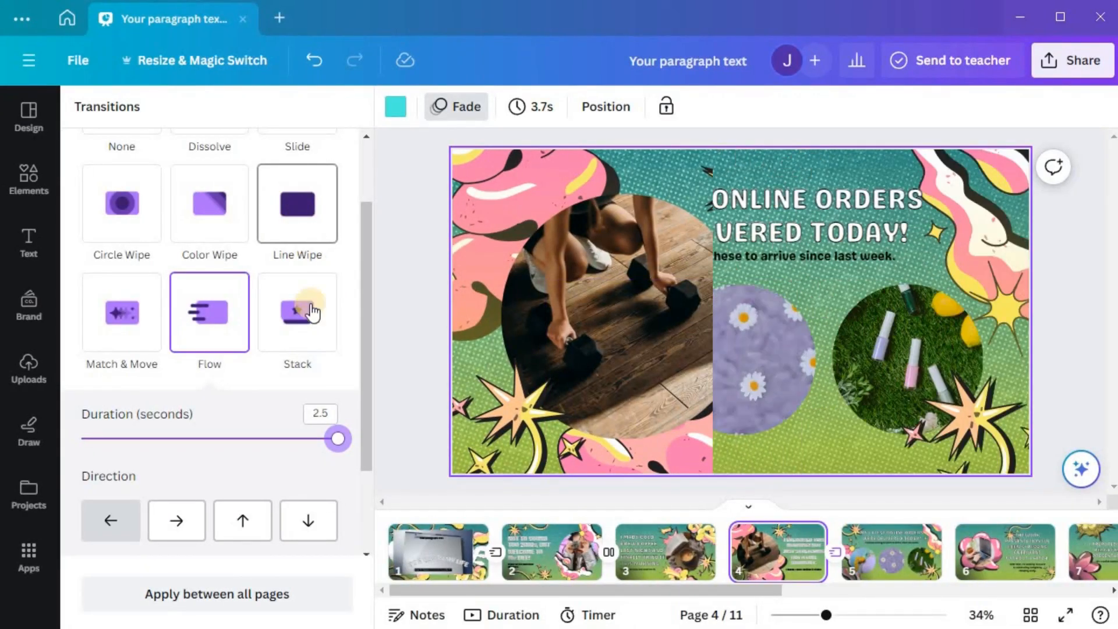
# - Preview up, down and other Flow directions, ending with the transition flowing right
pyautogui.click(242, 520)
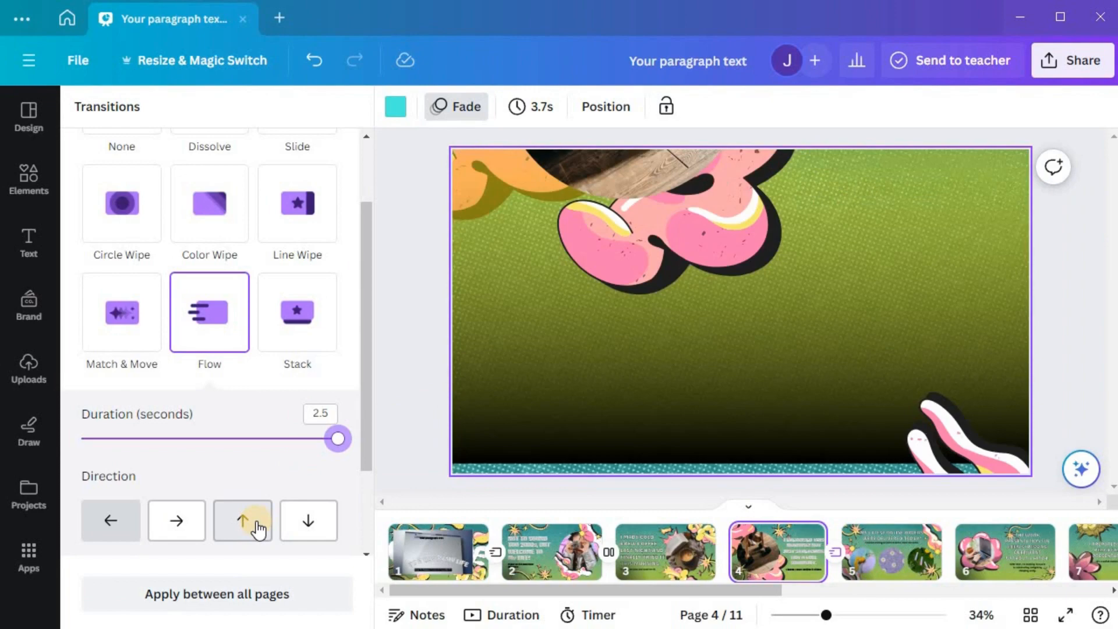
pyautogui.click(176, 520)
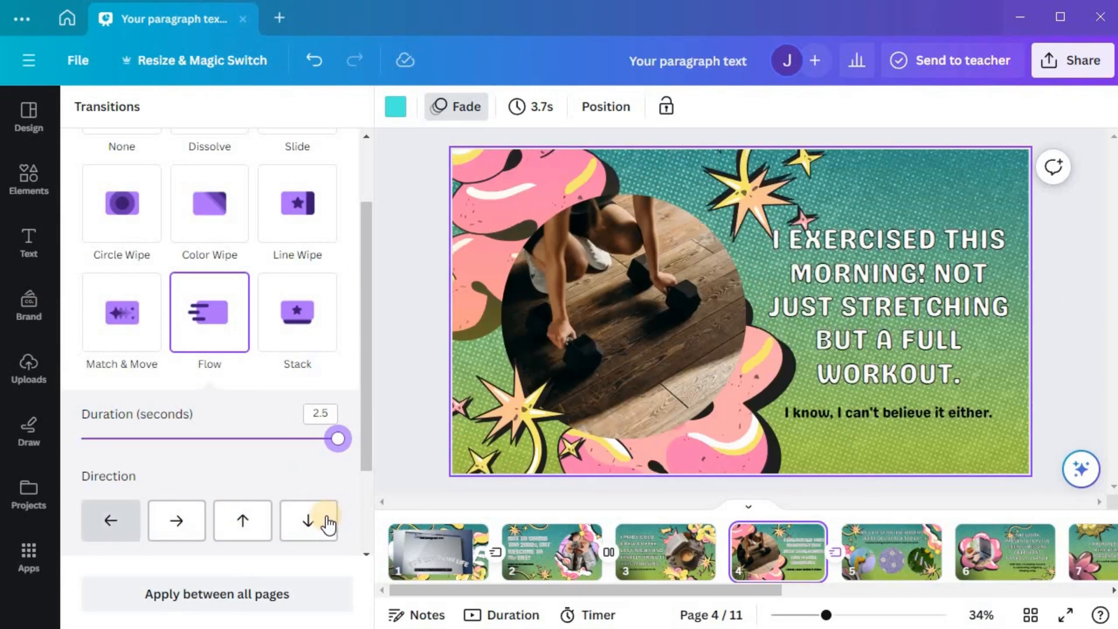
pyautogui.click(242, 520)
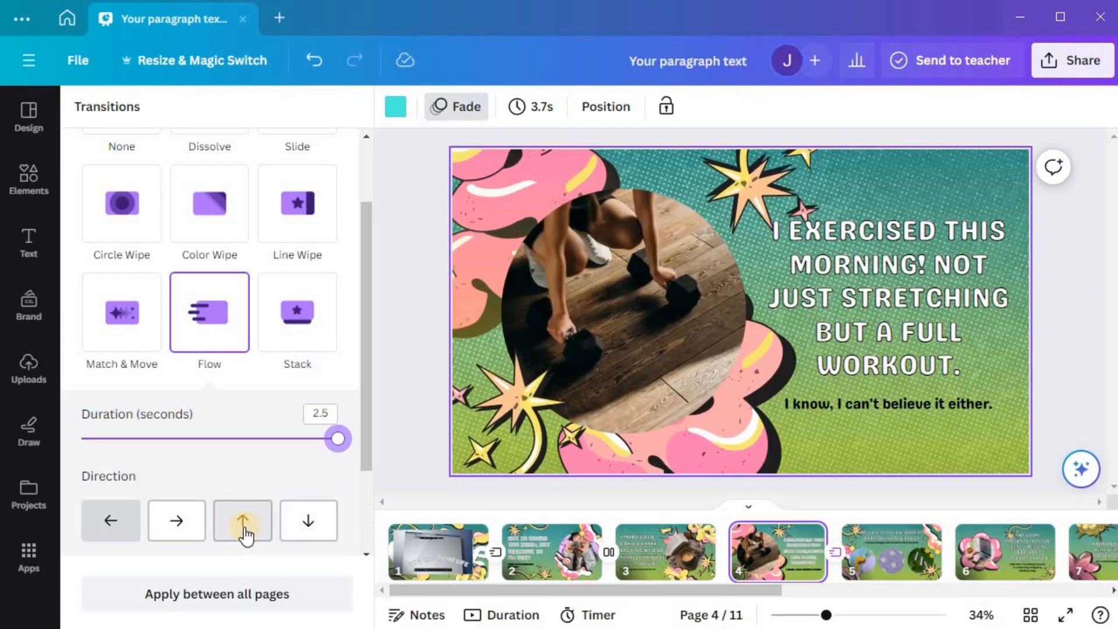
pyautogui.click(175, 521)
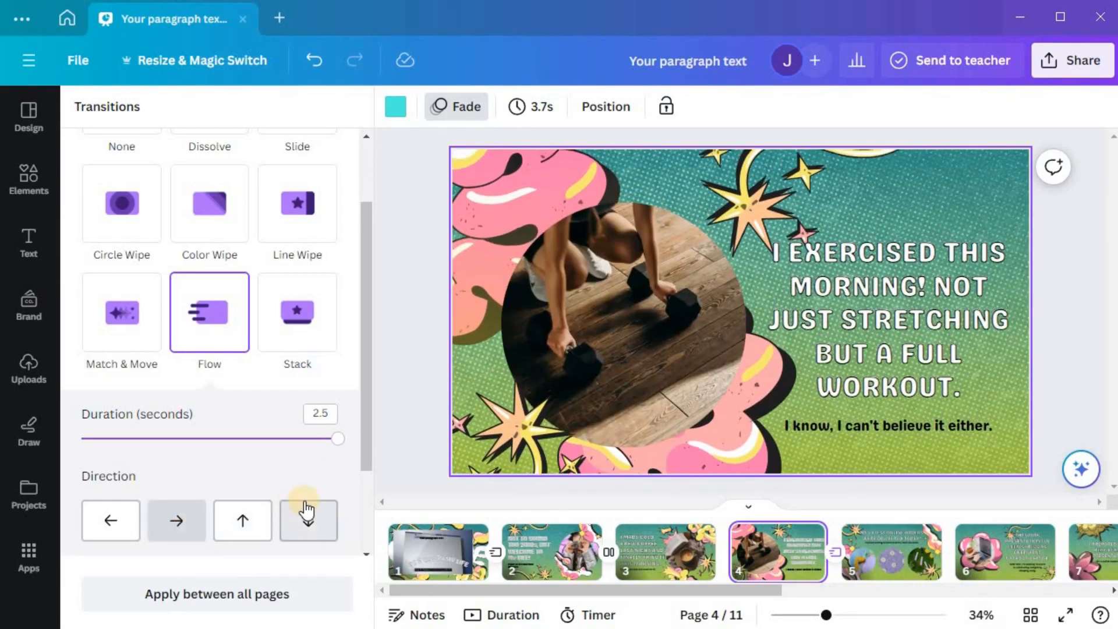
# - Select the page 2–3 transition to show its 0.5-second Line Wipe settings
pyautogui.click(308, 521)
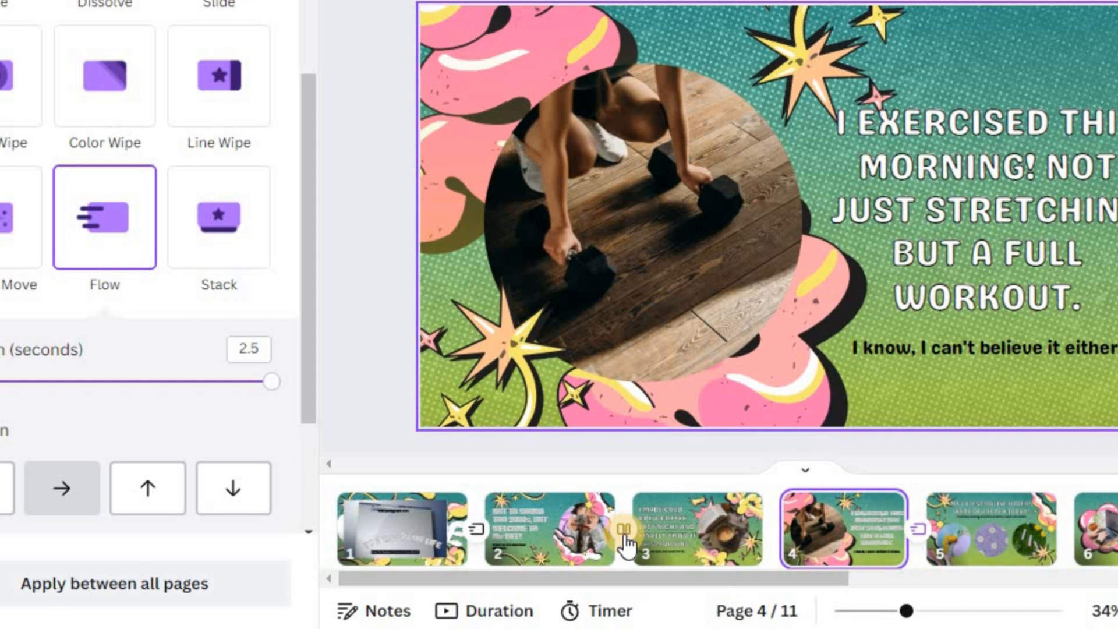
pyautogui.click(549, 527)
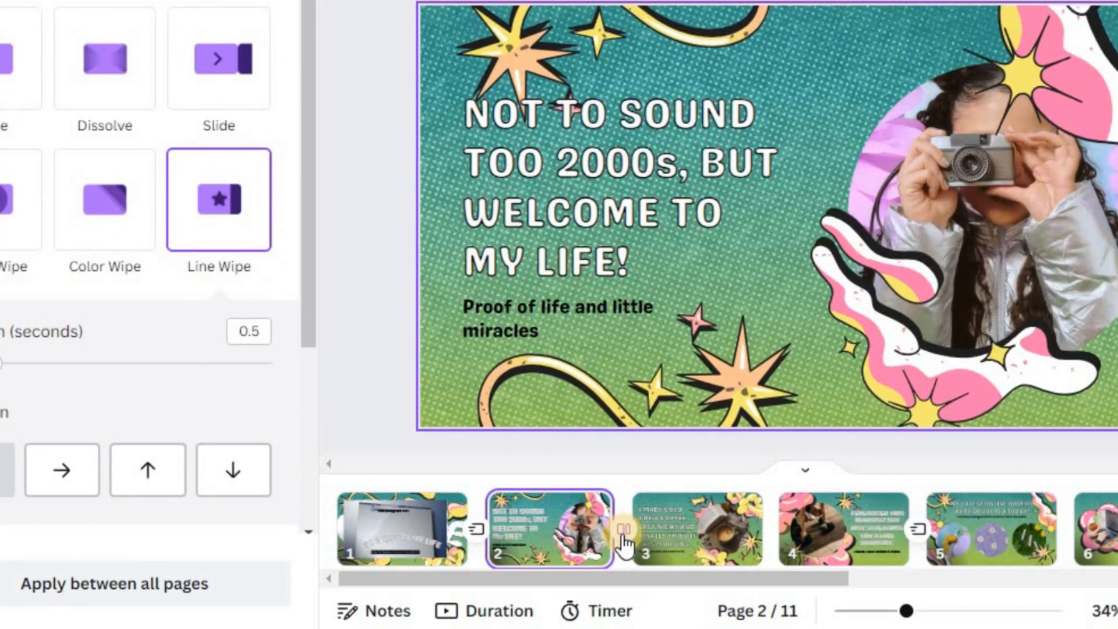